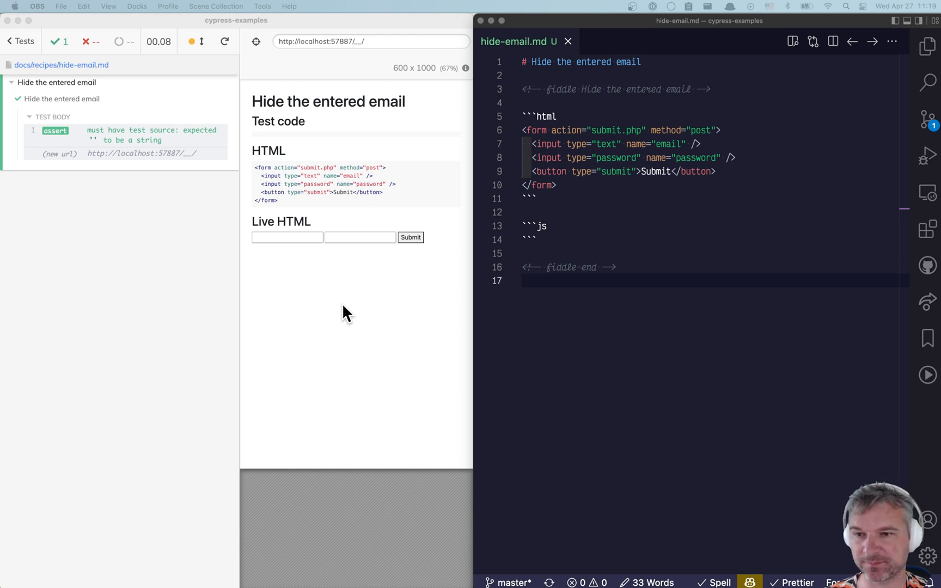
pyautogui.moveTo(315, 254)
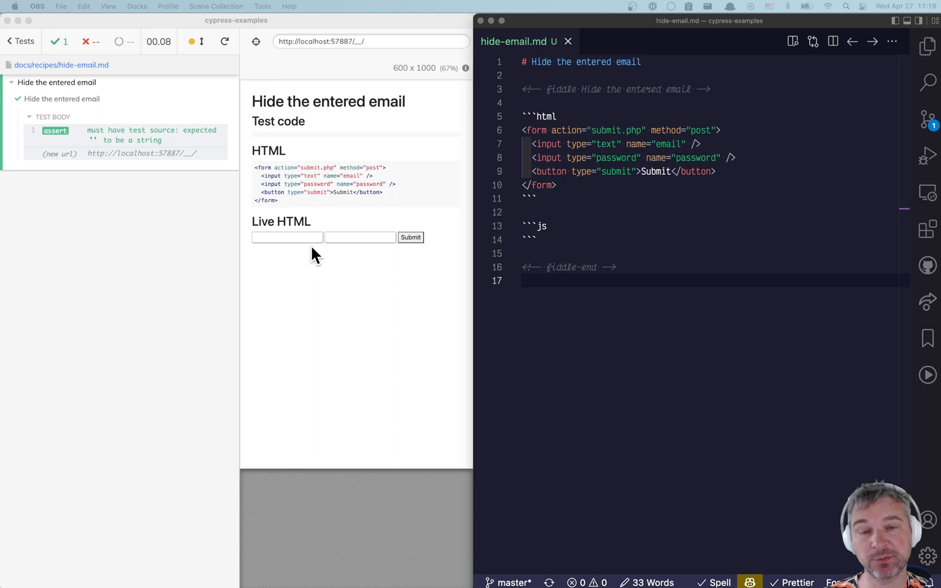
pyautogui.click(544, 227)
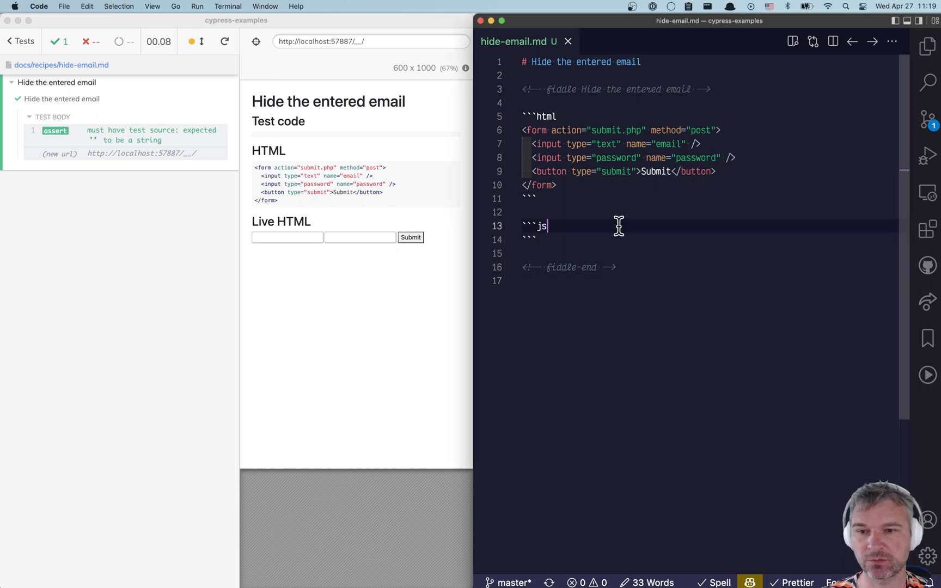
pyautogui.write("cy.get('form').")
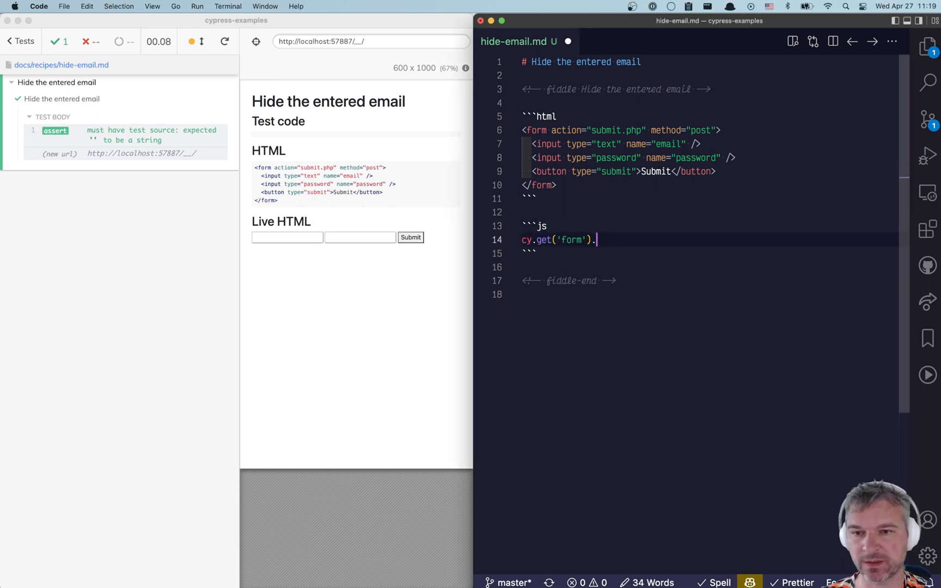
pyautogui.write('within(() => {')
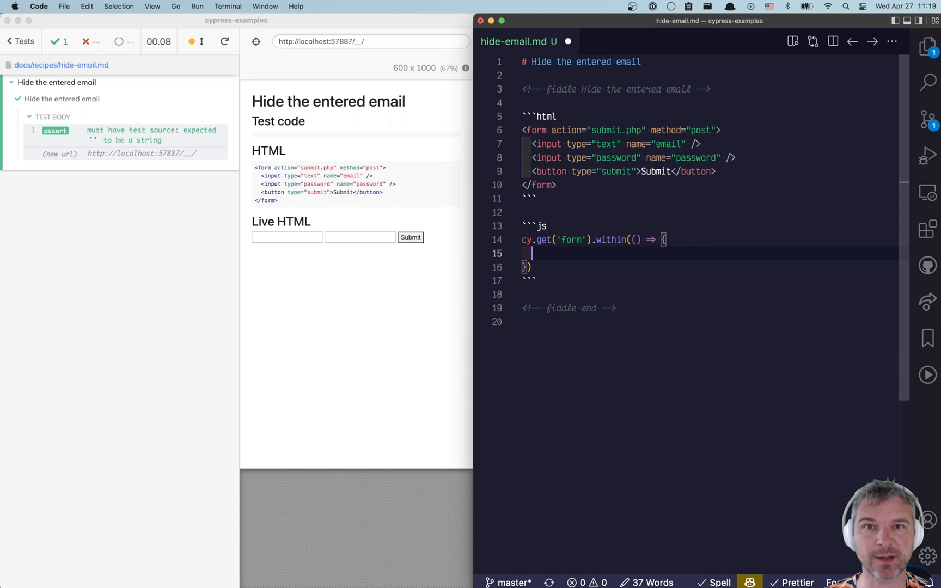
pyautogui.write("cy.get('')")
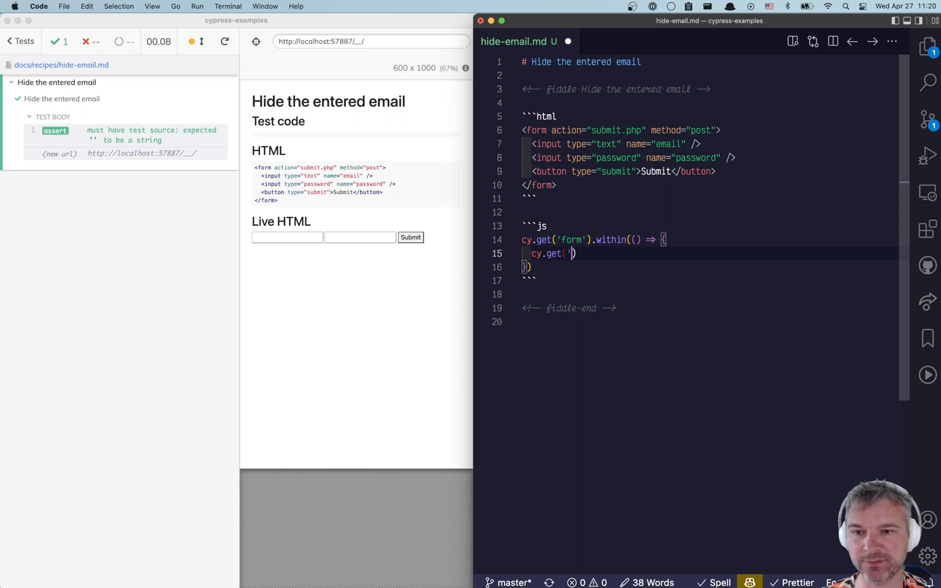
pyautogui.write('[name=email]')
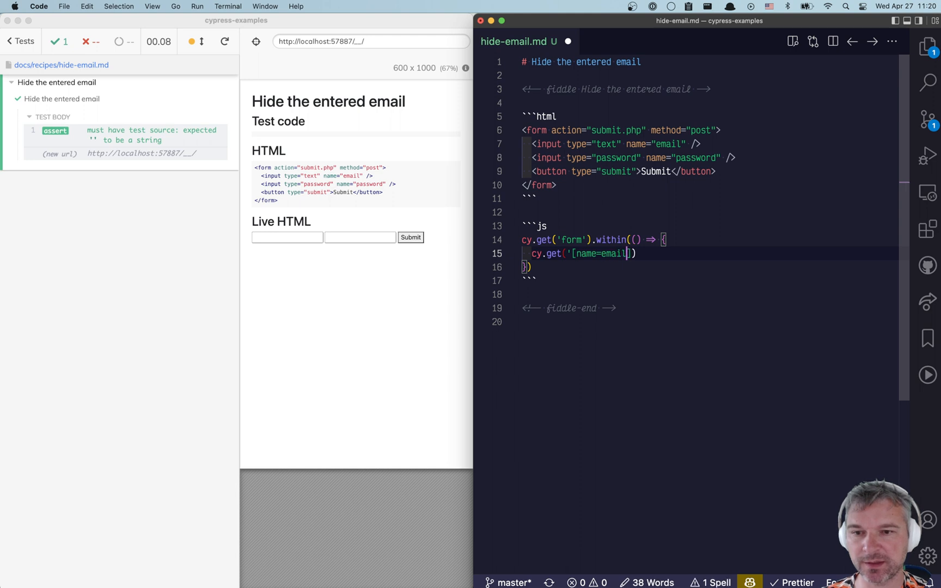
pyautogui.write('.type()')
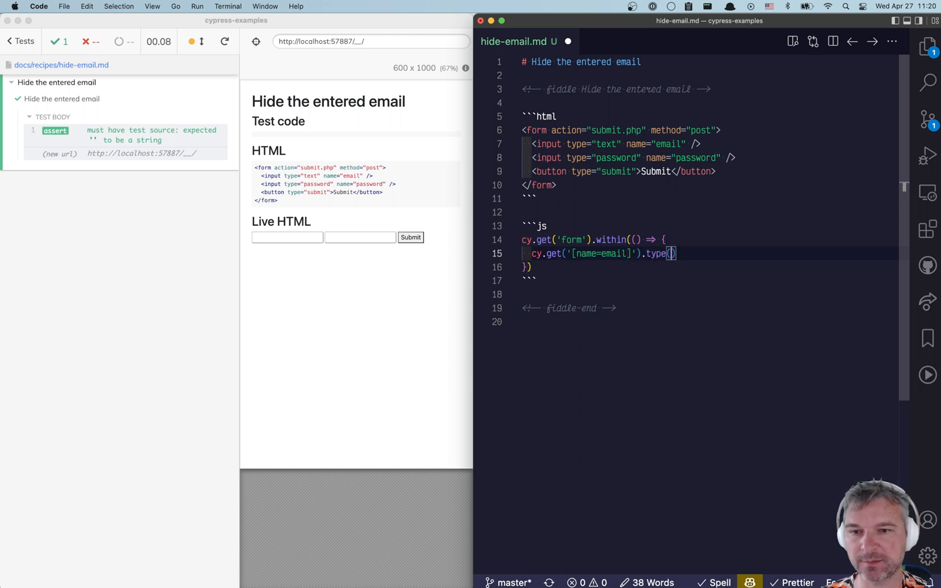
pyautogui.write("my@email.com'")
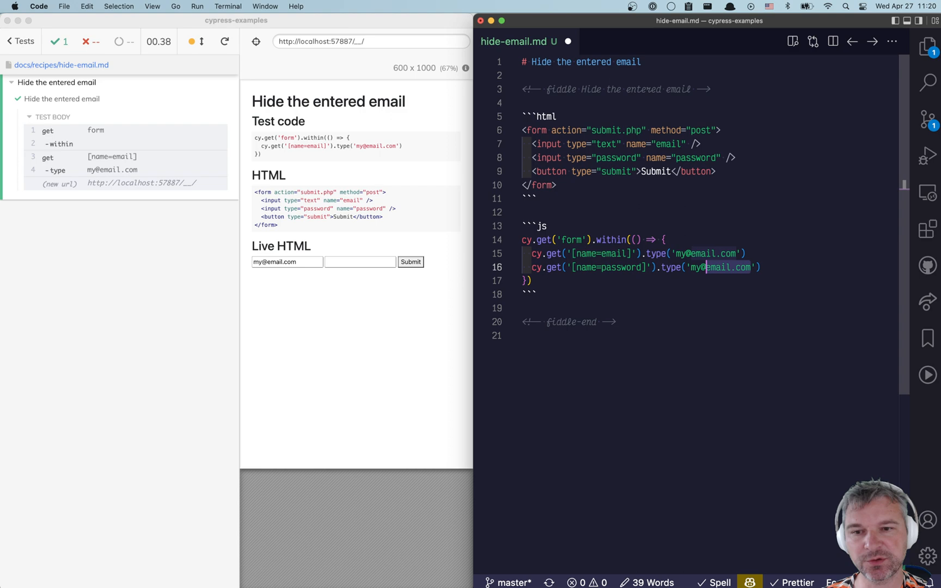
pyautogui.write('Secret')
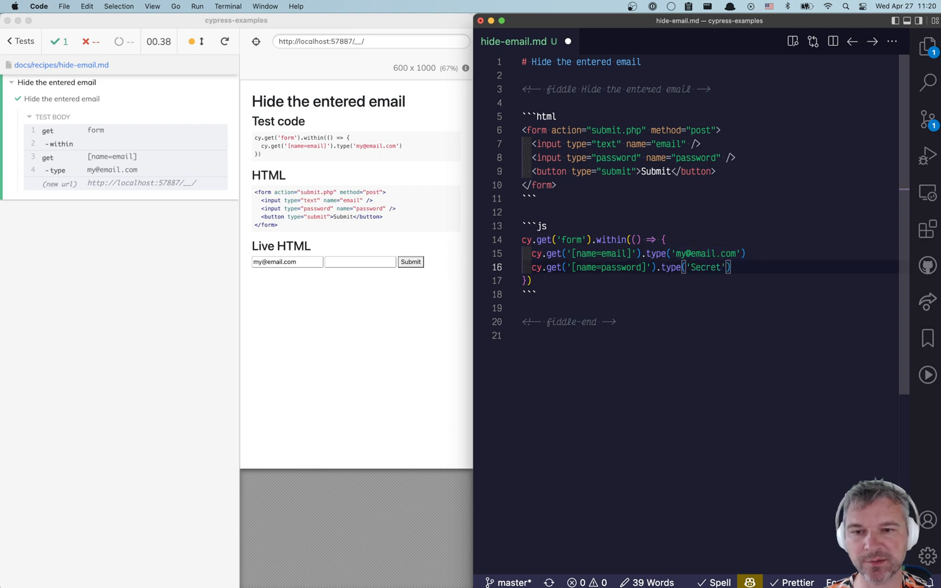
pyautogui.write('!')
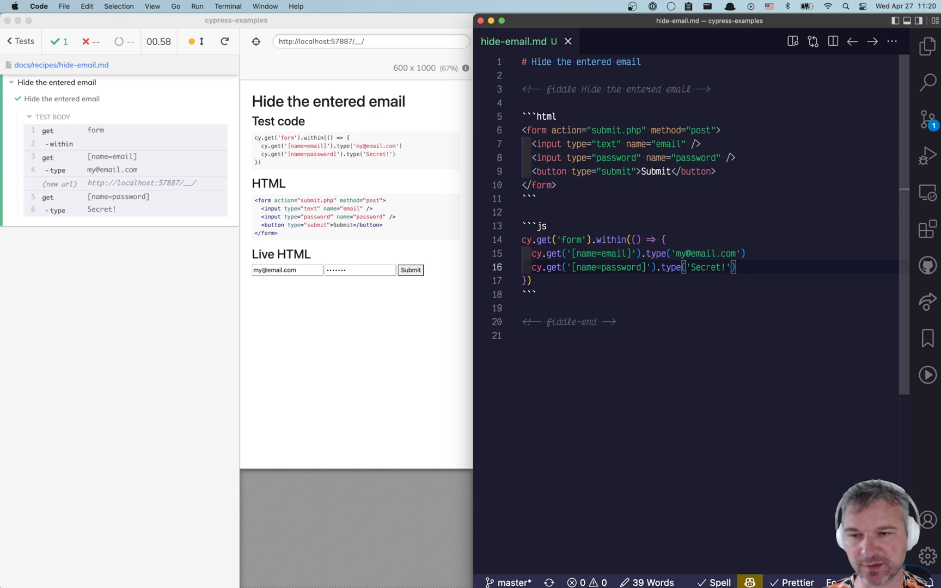
pyautogui.moveTo(355, 284)
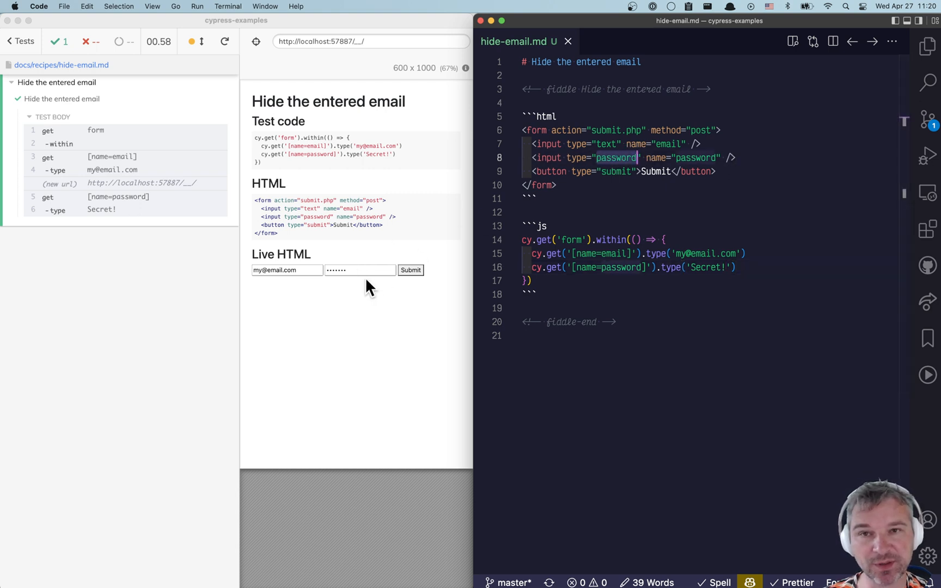
pyautogui.moveTo(135, 222)
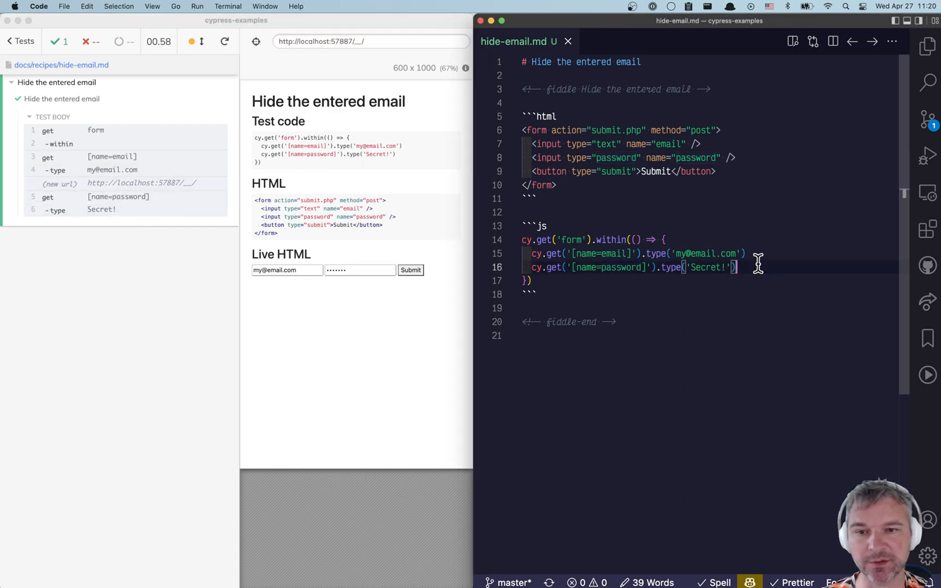
# - Pass { log: false } to both .type() calls so typed values stay out of the command log
pyautogui.write(', {}')
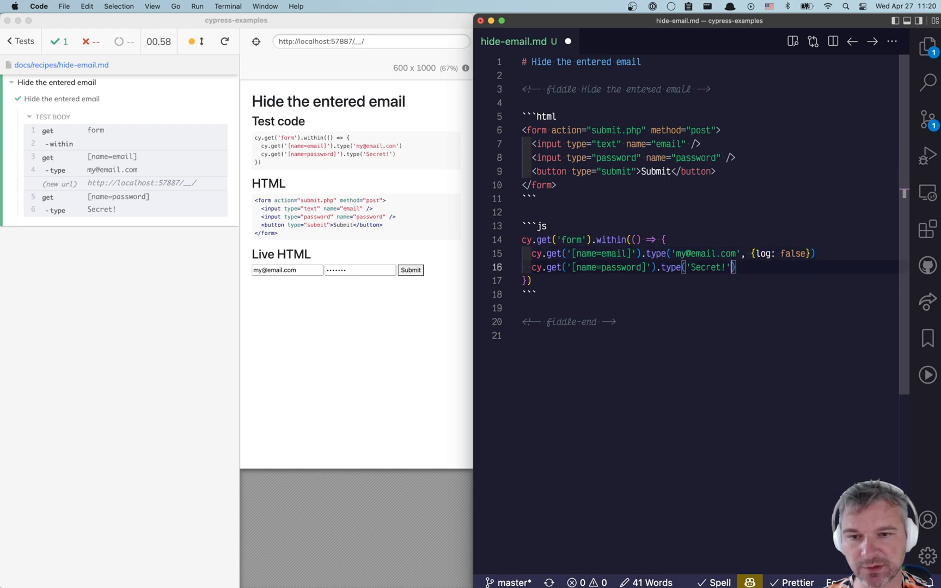
pyautogui.write(', {log: false}')
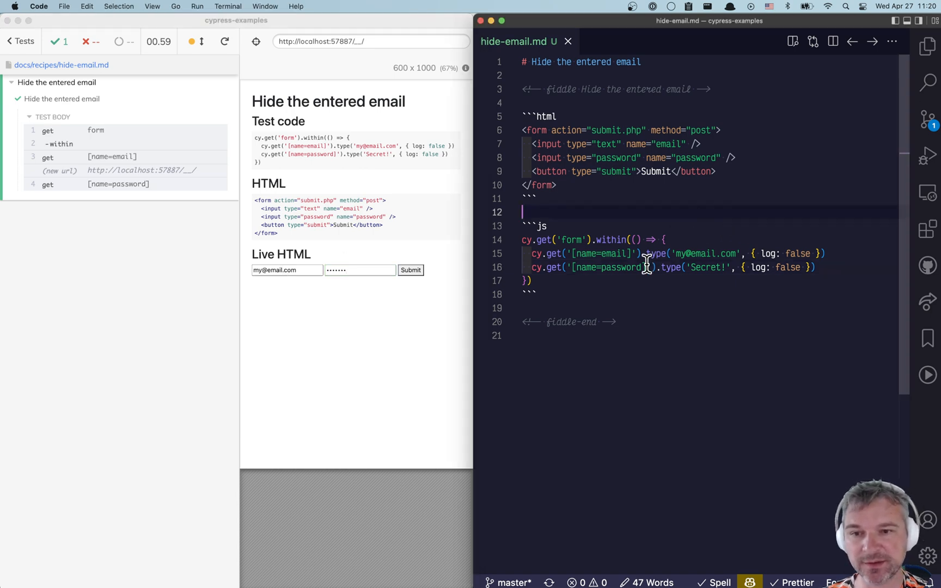
# - Insert .invoke('attr', 'type', 'password') before typing into the email input so it is masked
pyautogui.press('Enter')
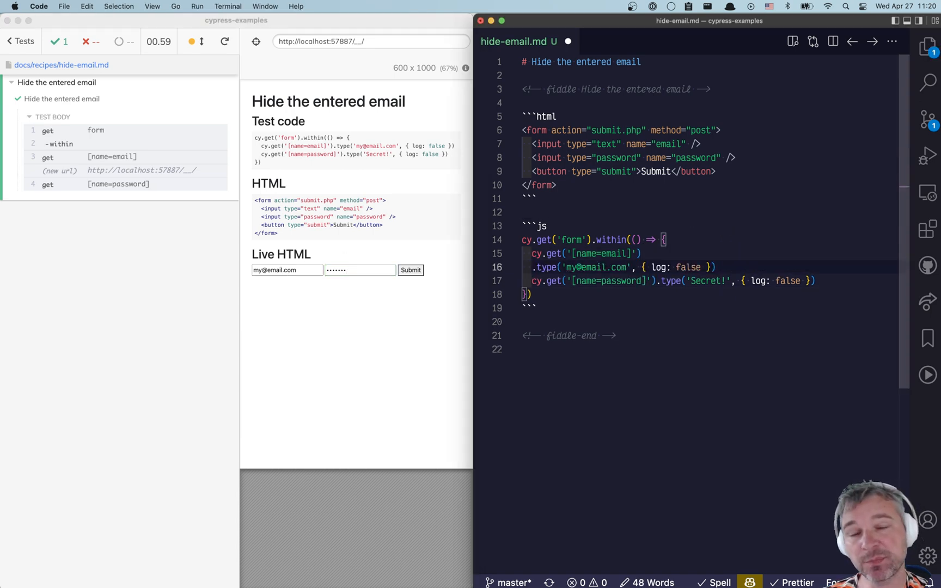
pyautogui.press('enter')
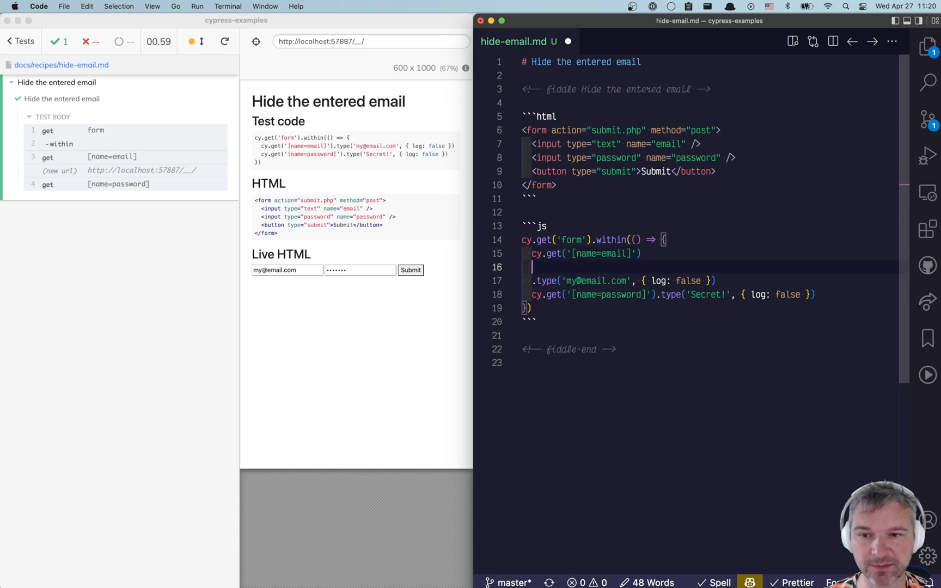
pyautogui.write(".invoke('")
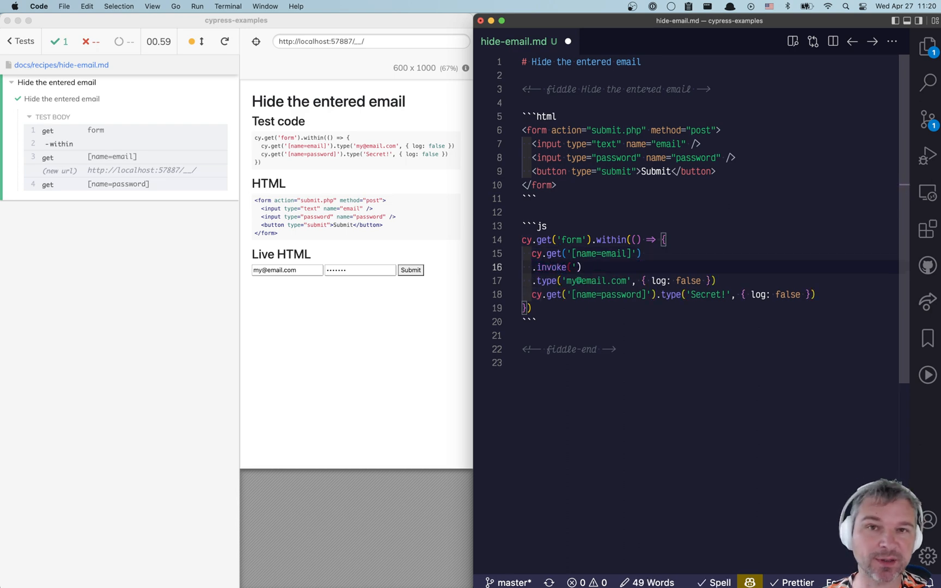
pyautogui.write("attr', '")
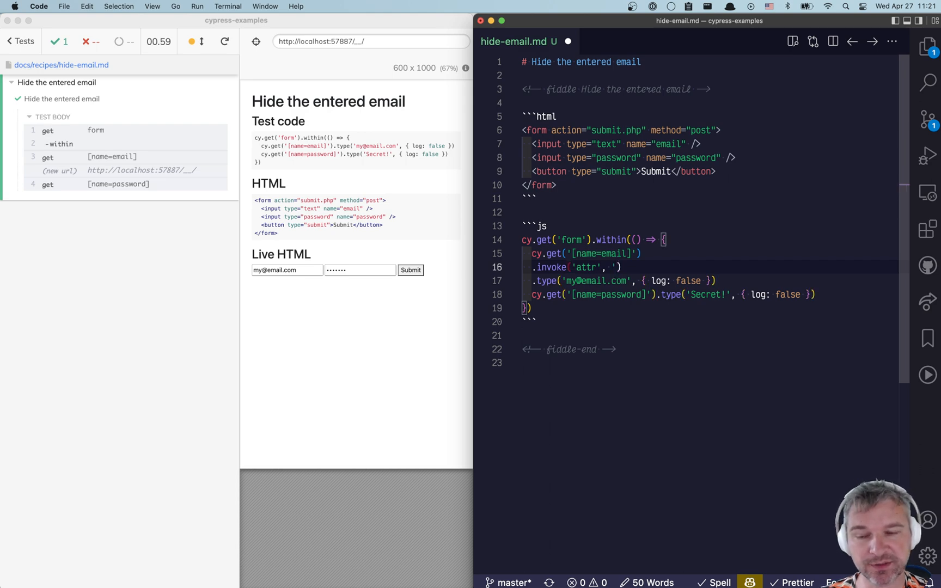
pyautogui.moveTo(608, 167)
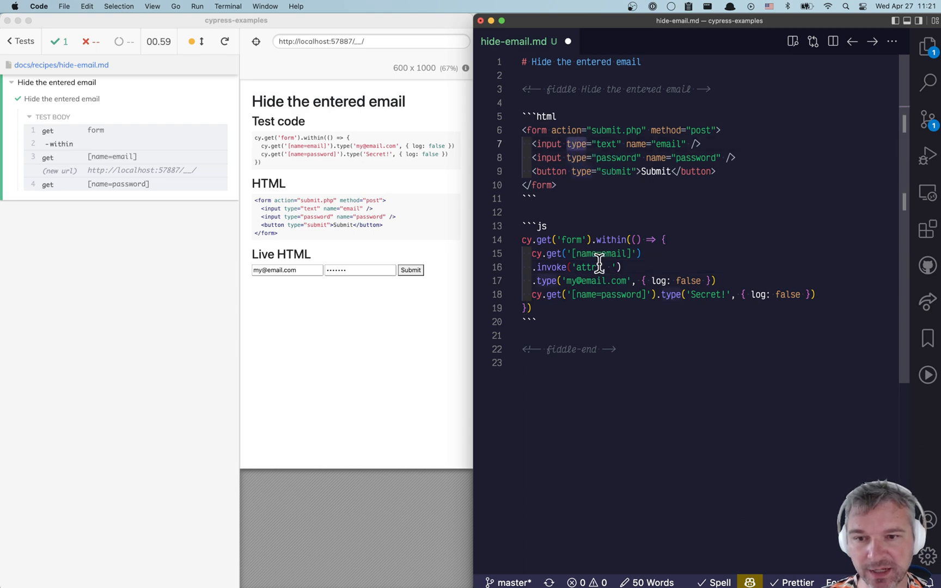
pyautogui.write("'type', '")
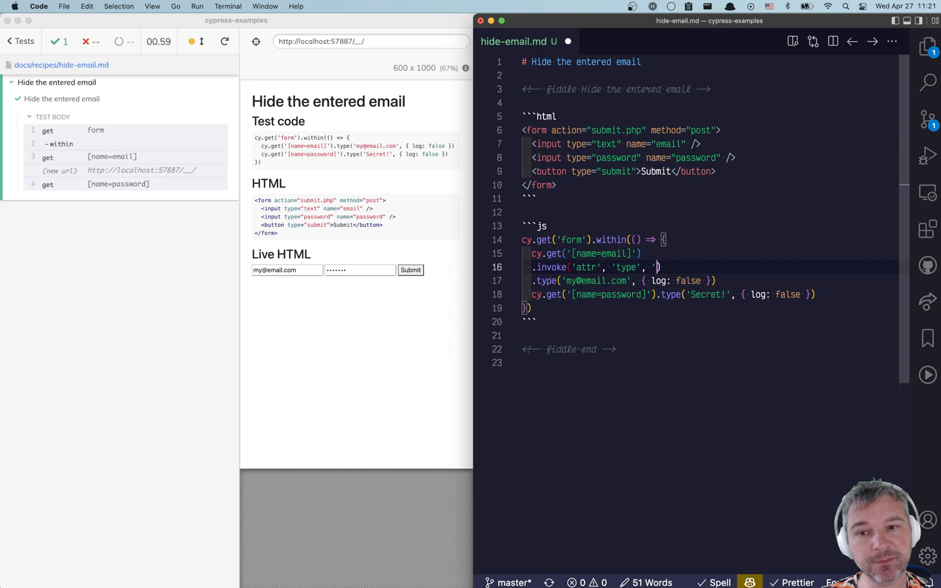
pyautogui.write("password'")
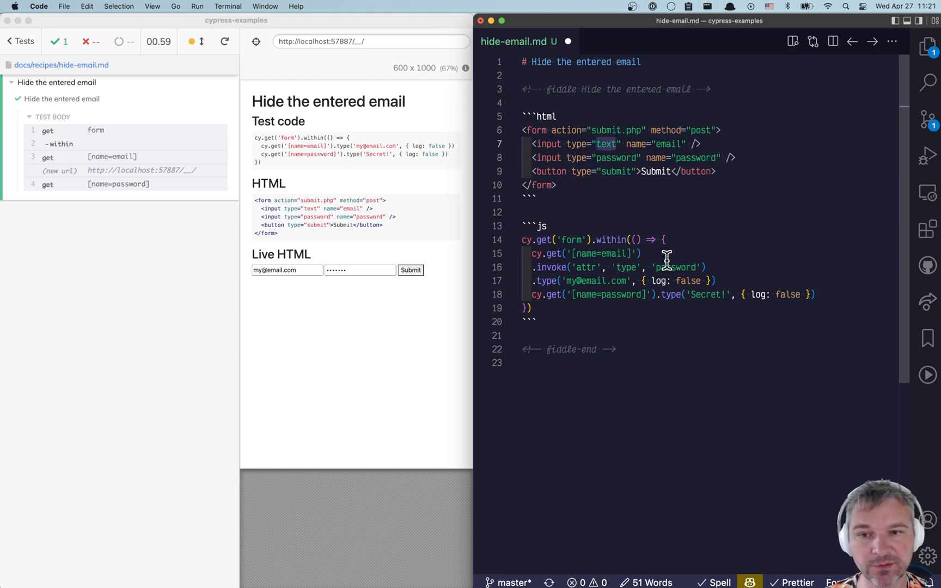
pyautogui.click(708, 267)
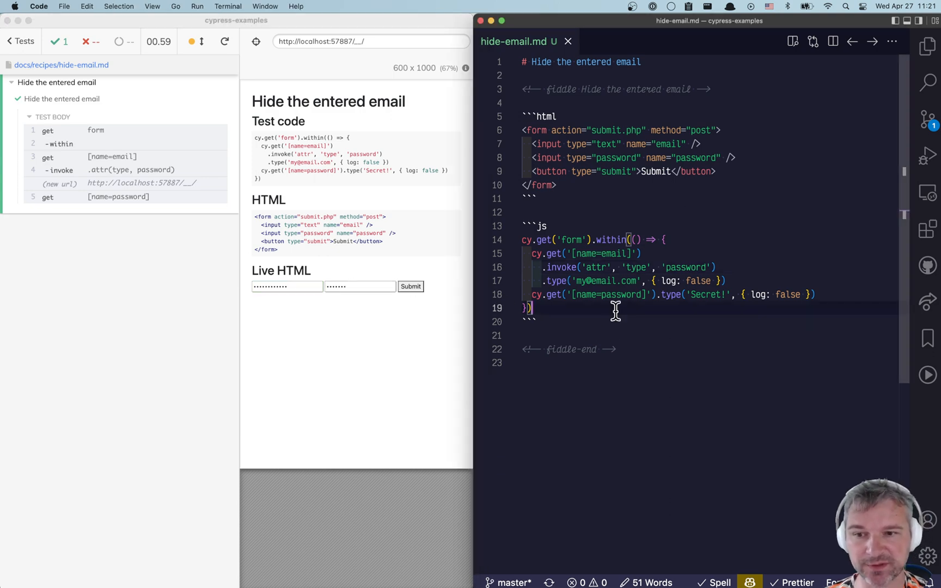
# - Add cy.get('button[type=submit]').click() inside the within callback to submit the form
pyautogui.write('cy.')
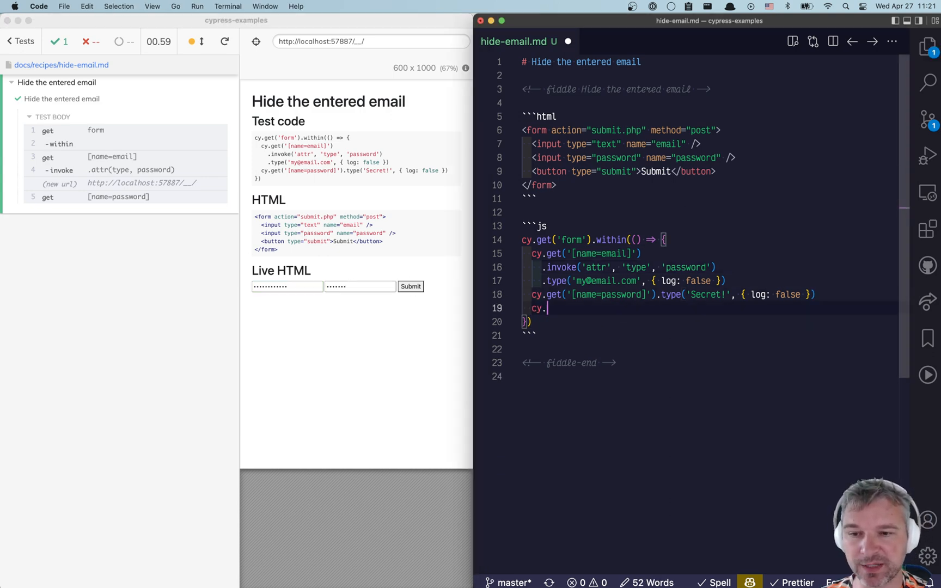
pyautogui.write("get('button')")
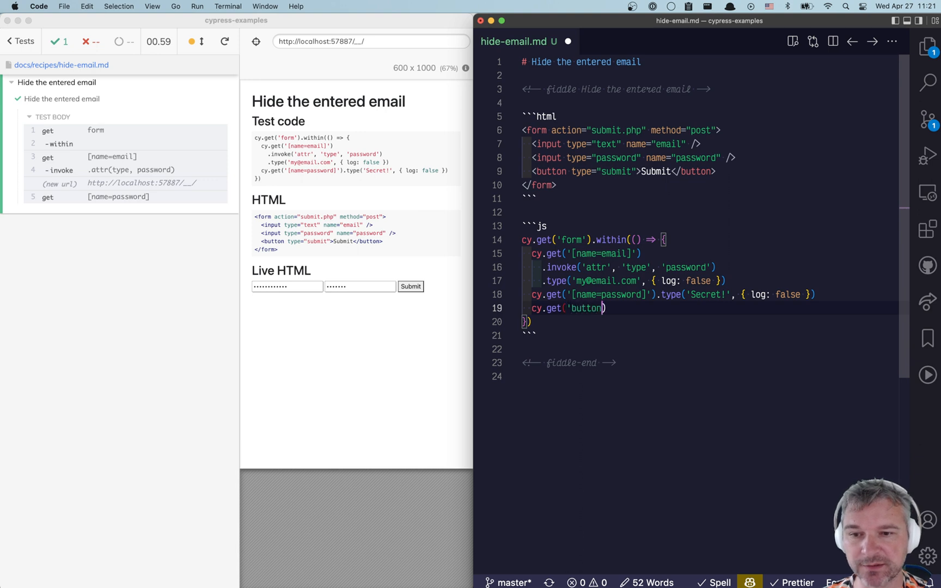
pyautogui.write("[type=submit]'")
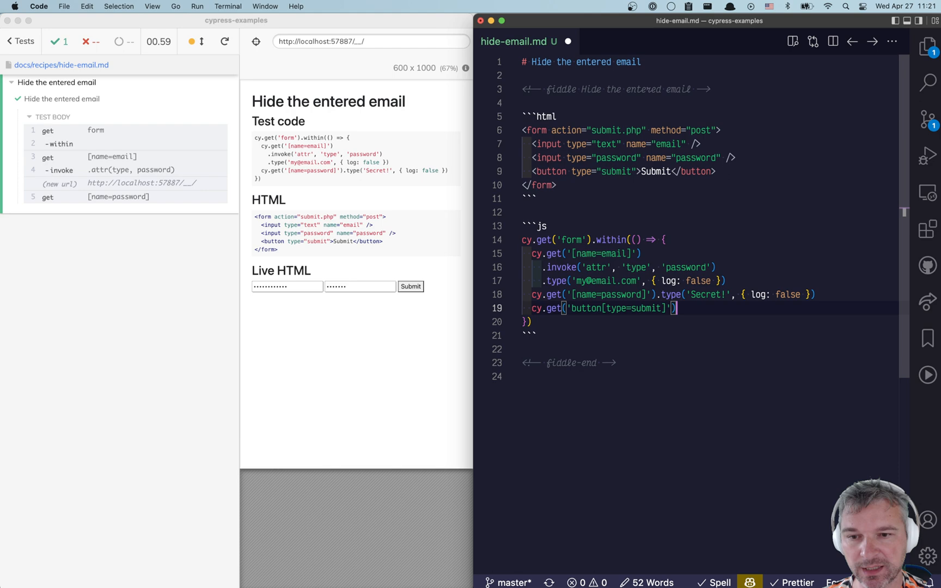
pyautogui.write('.click()')
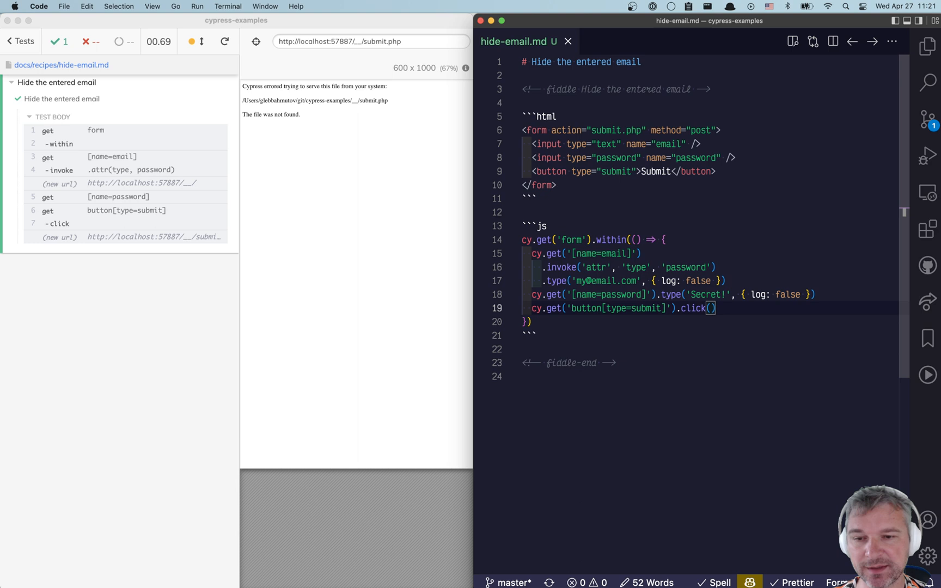
# - Chain .invoke('click', (e) => e.preventDefault()) on the submit button before clicking it
pyautogui.press('Enter')
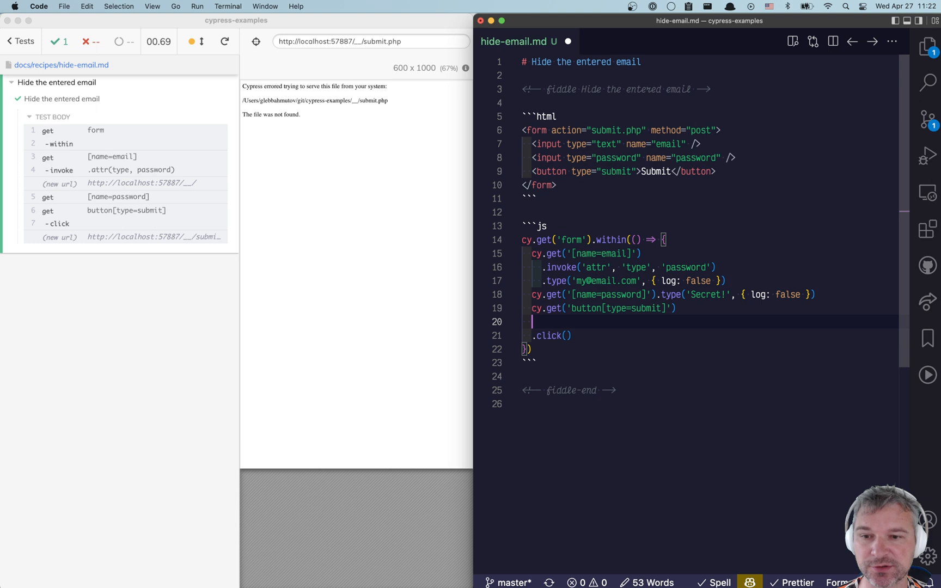
pyautogui.write('.')
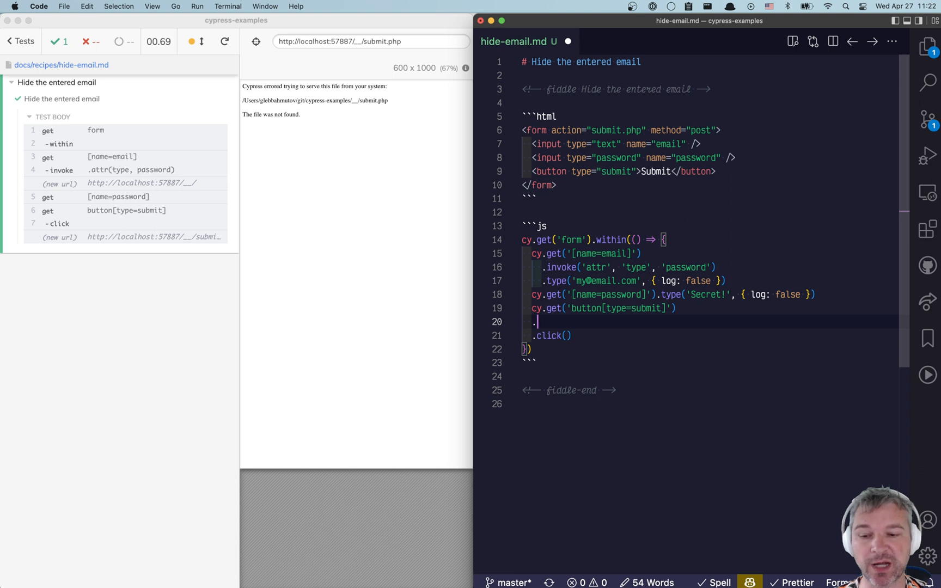
pyautogui.write("invoke('click',")
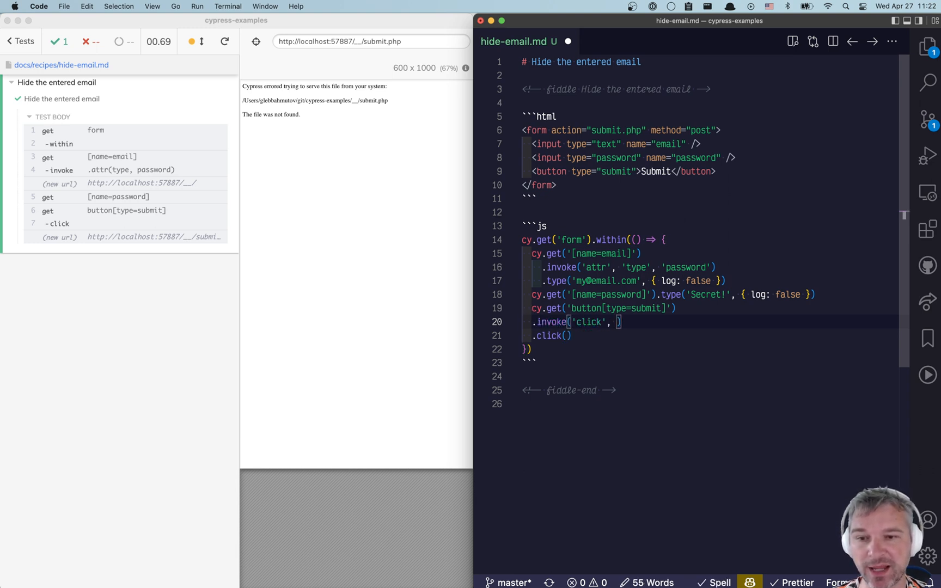
pyautogui.write('(e)')
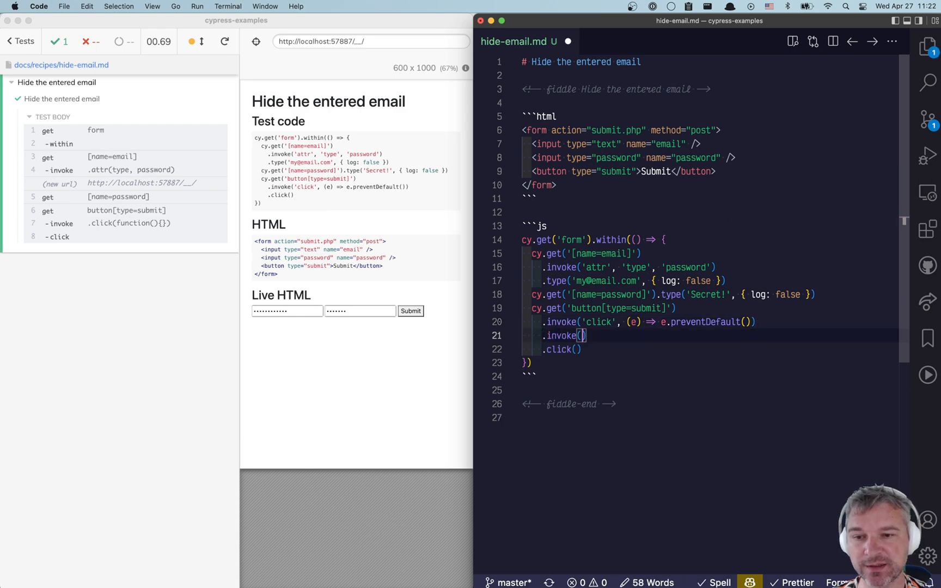
# - Attach a cy.stub().as('click') handler to the submit button via .invoke('click', ...)
pyautogui.write("'click', cy")
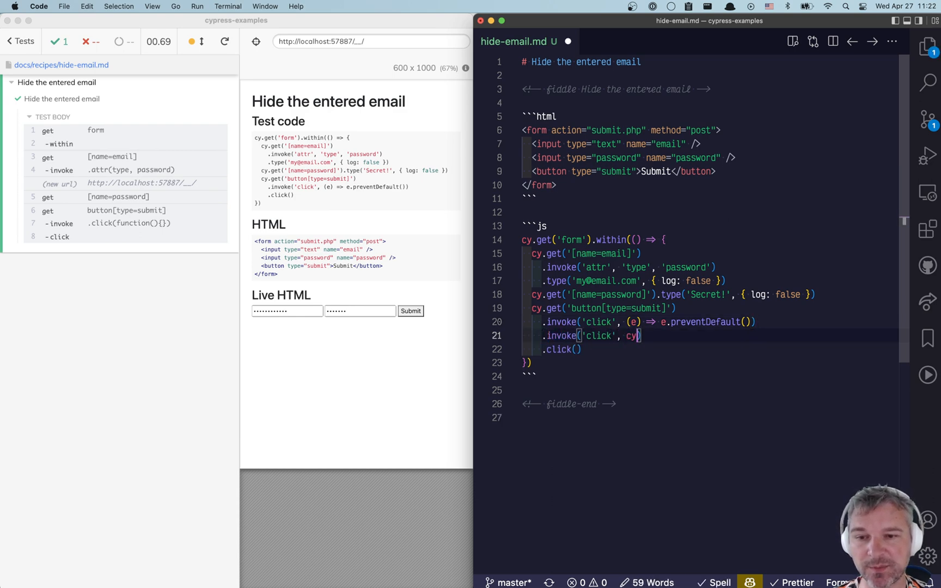
pyautogui.write('stub')
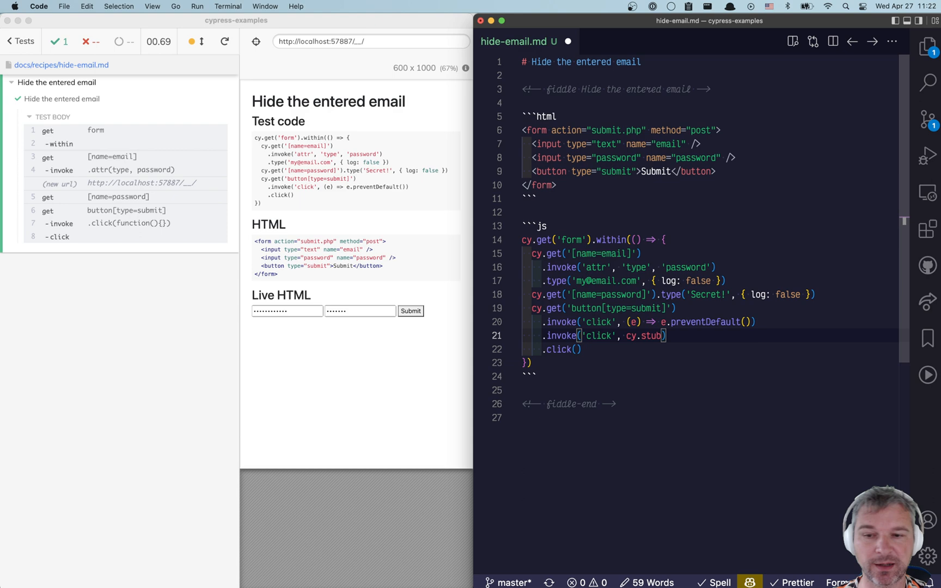
pyautogui.write('()')
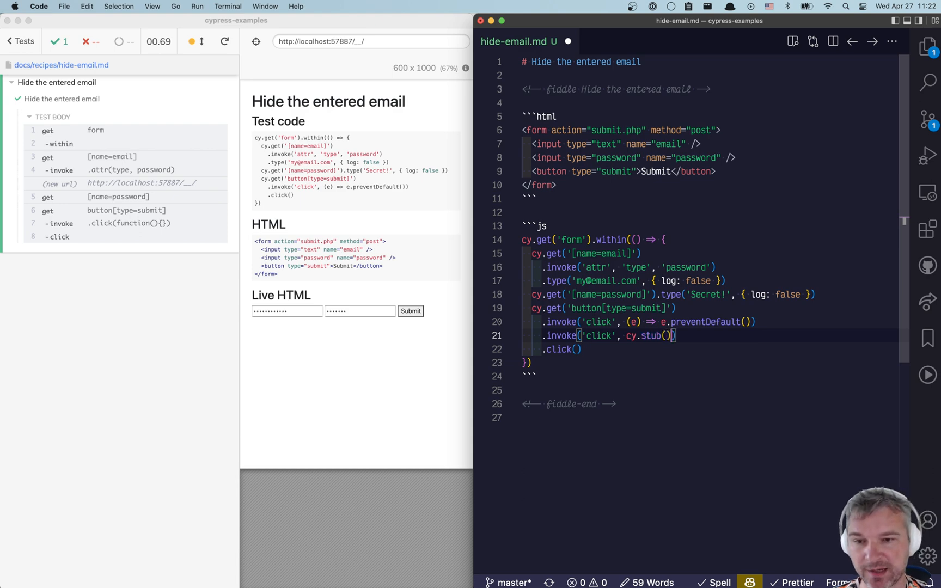
pyautogui.write(".as('click')")
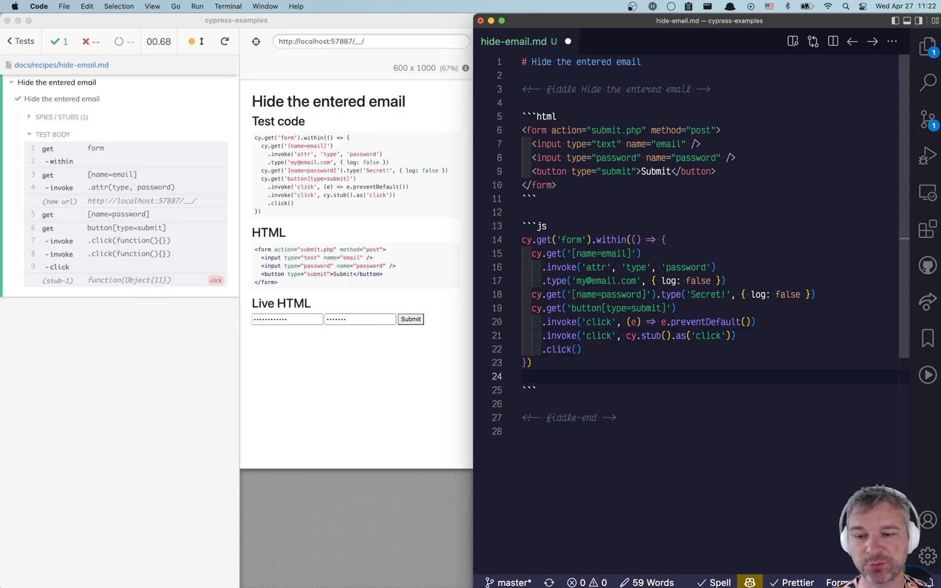
pyautogui.write("cy.get('@click'")
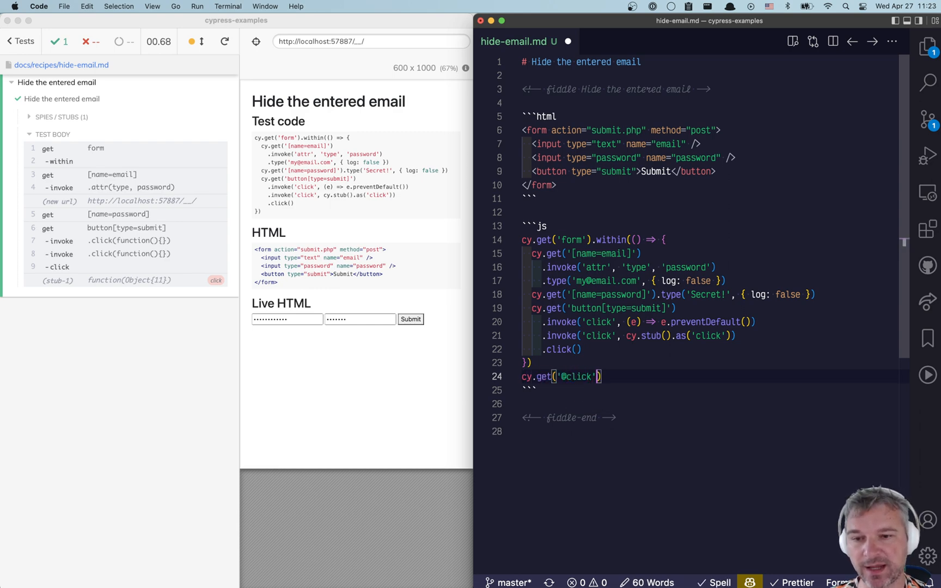
pyautogui.write(".should('have'")
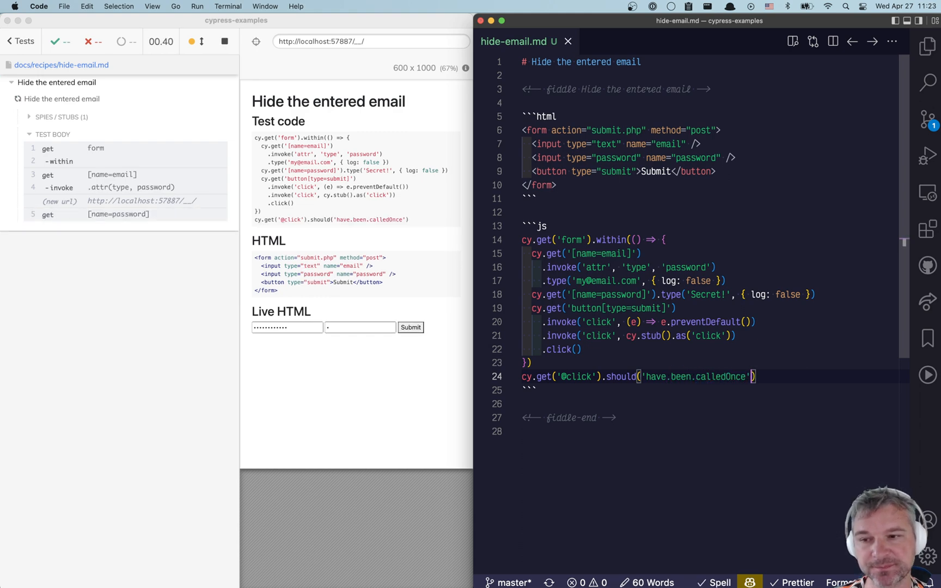
pyautogui.click(224, 41)
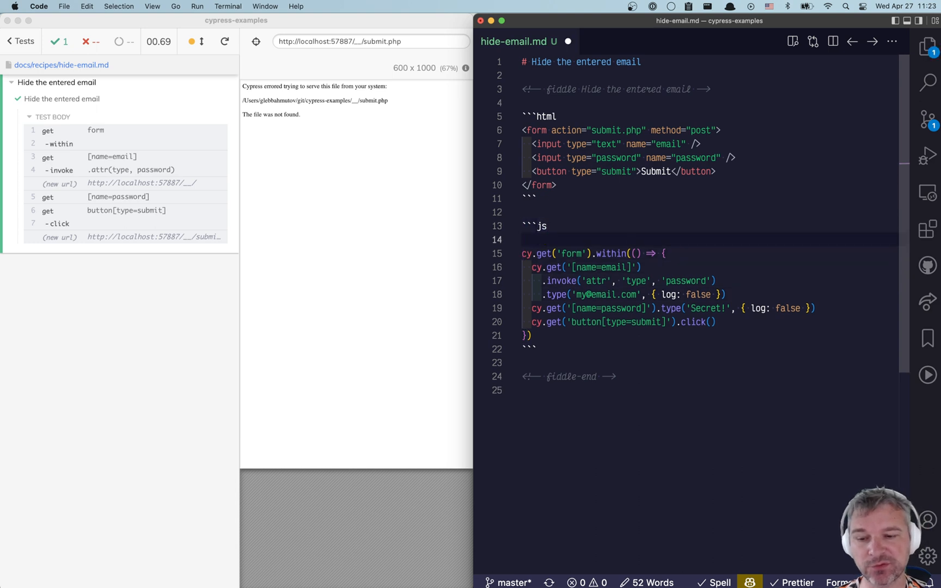
# - Intercept POST submit.php with statusCode 304 and a location header of '/'
pyautogui.write('cy.intercept()')
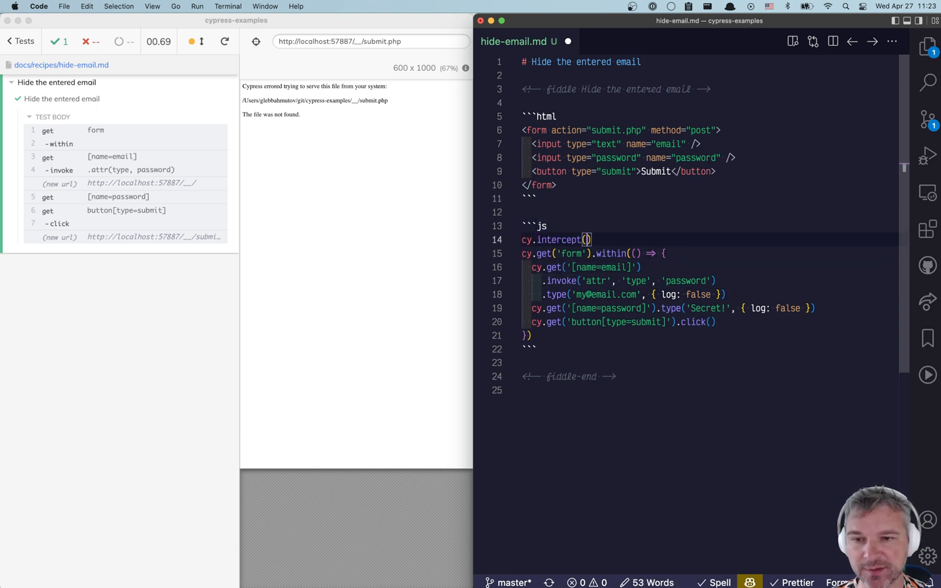
pyautogui.write("'")
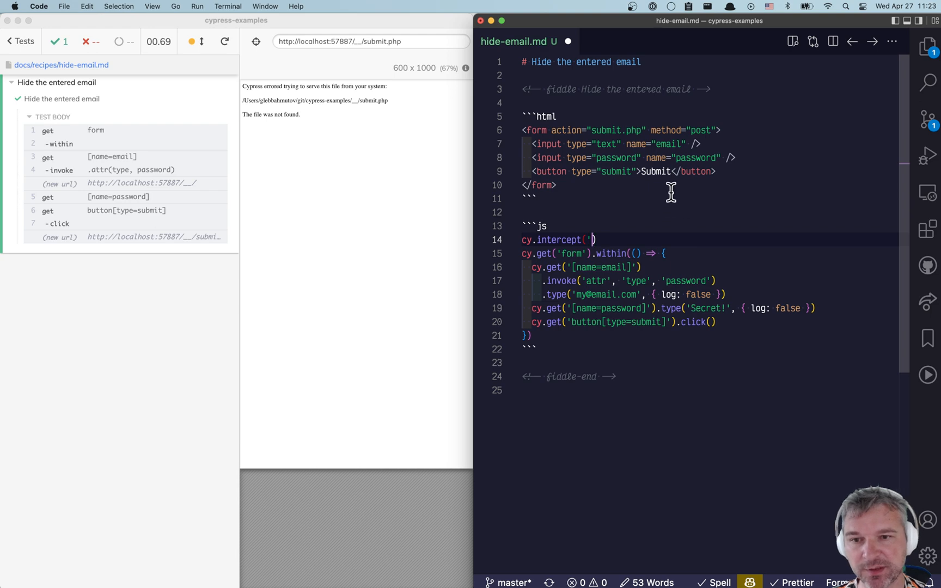
pyautogui.moveTo(618, 263)
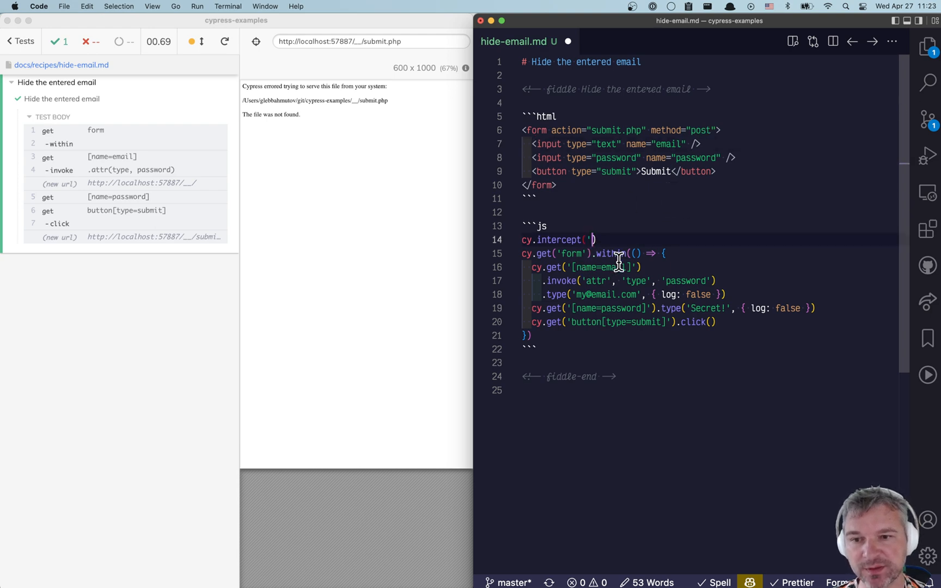
pyautogui.write("'POST', '")
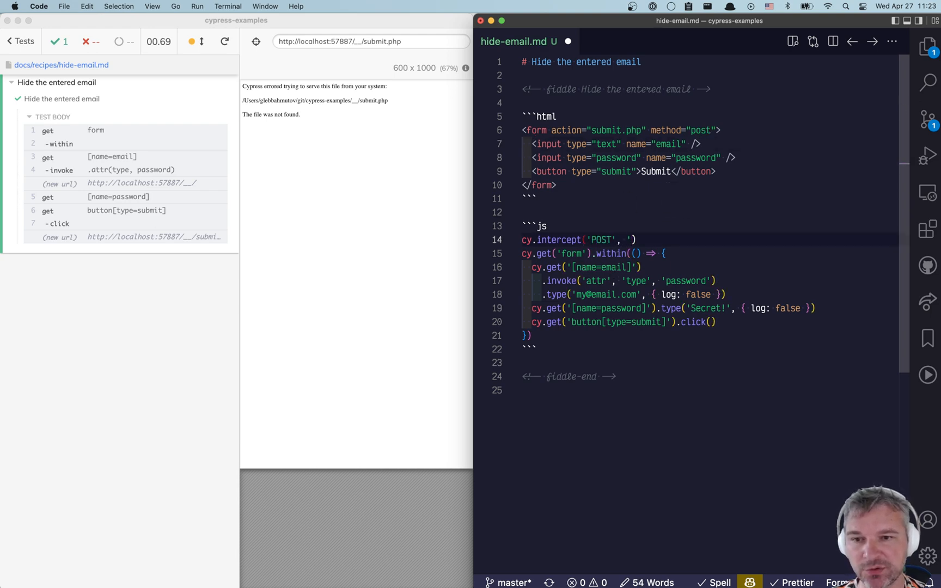
pyautogui.write("submit.php'")
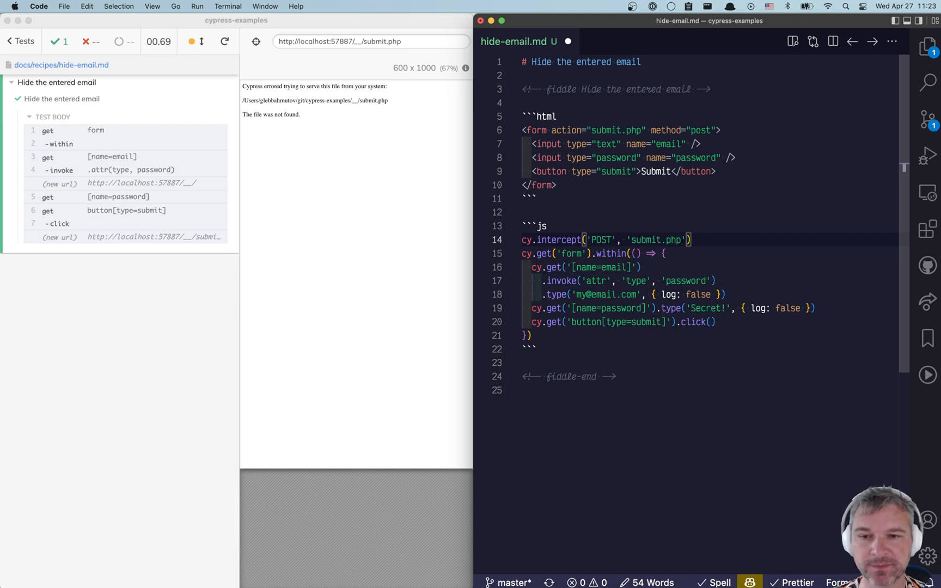
pyautogui.write(', {')
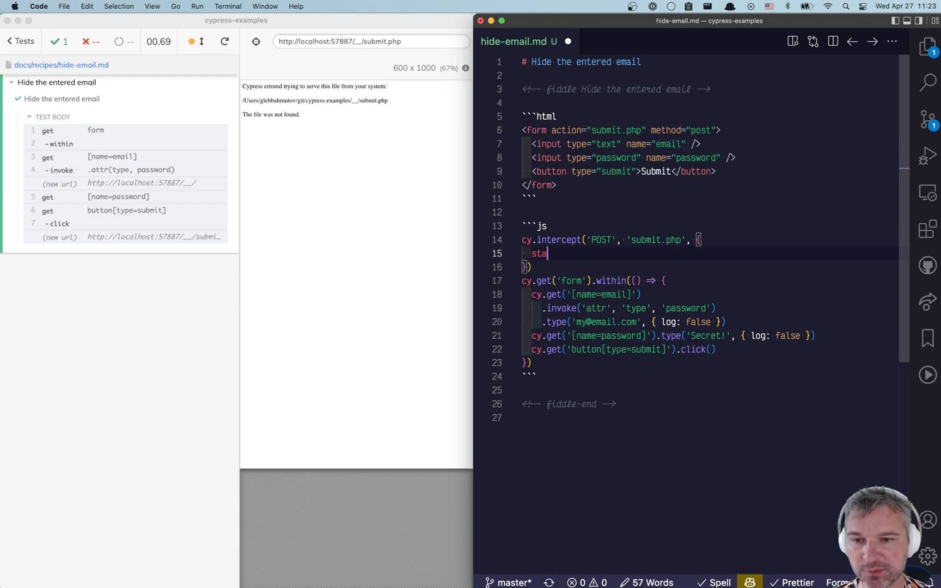
pyautogui.write('tusCode: 304,')
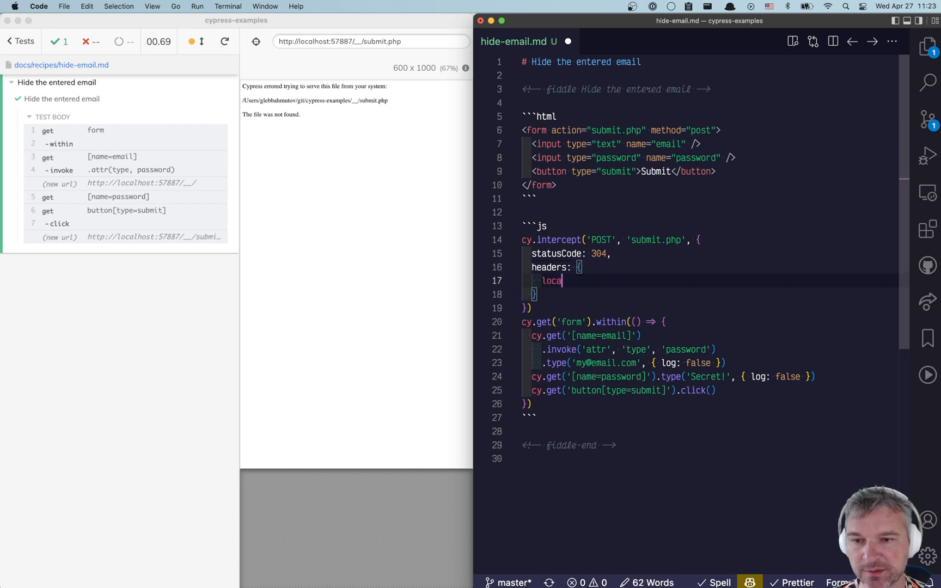
pyautogui.write("tion: '/',")
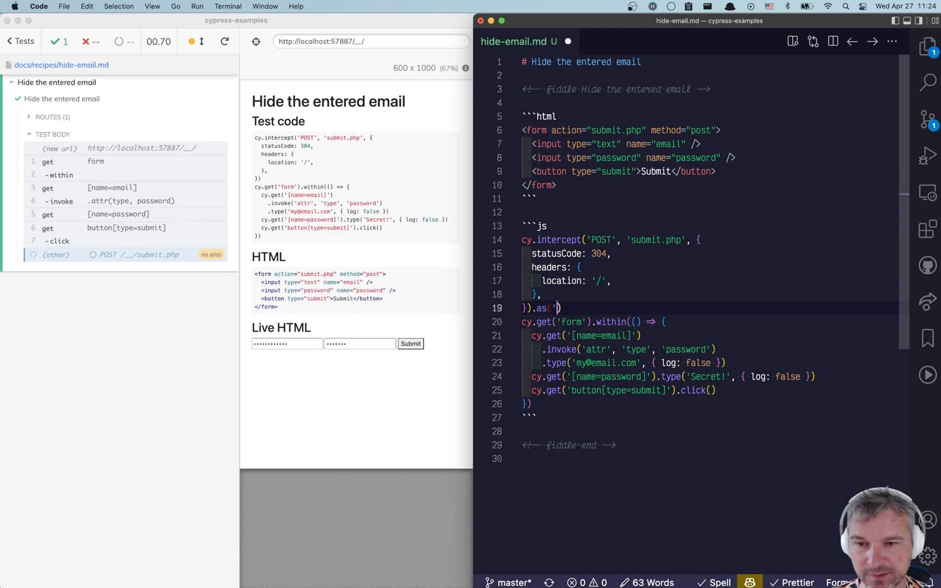
pyautogui.write('post')
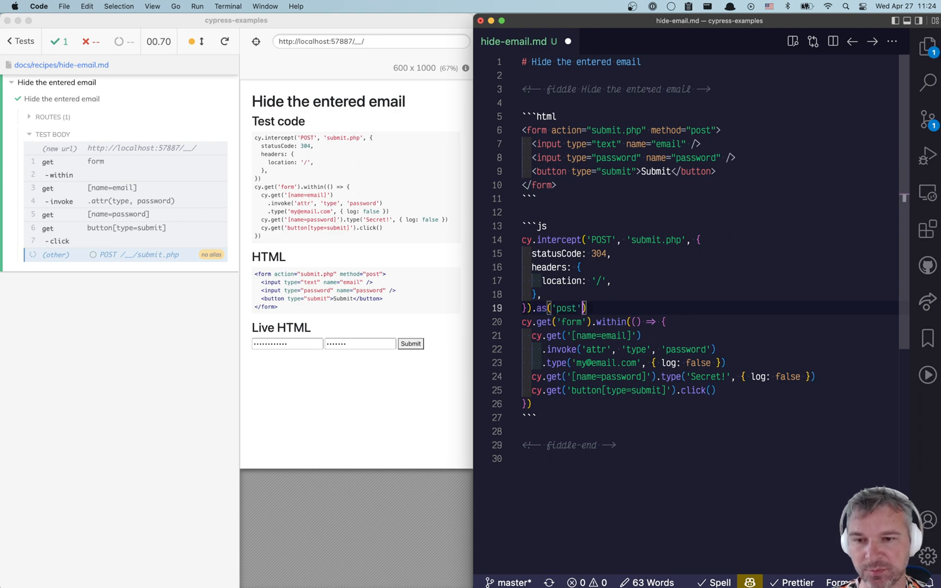
pyautogui.write('cy')
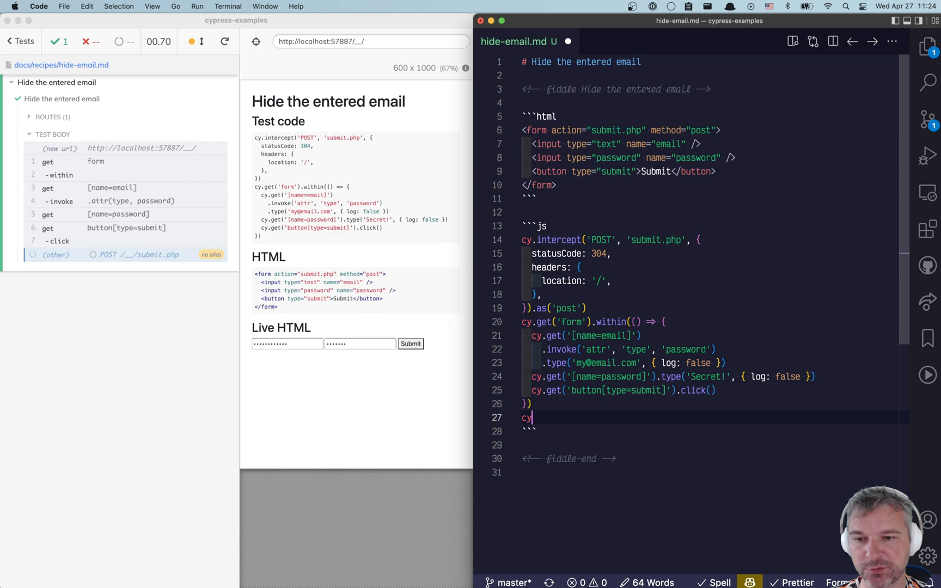
pyautogui.write(".wait('@post')")
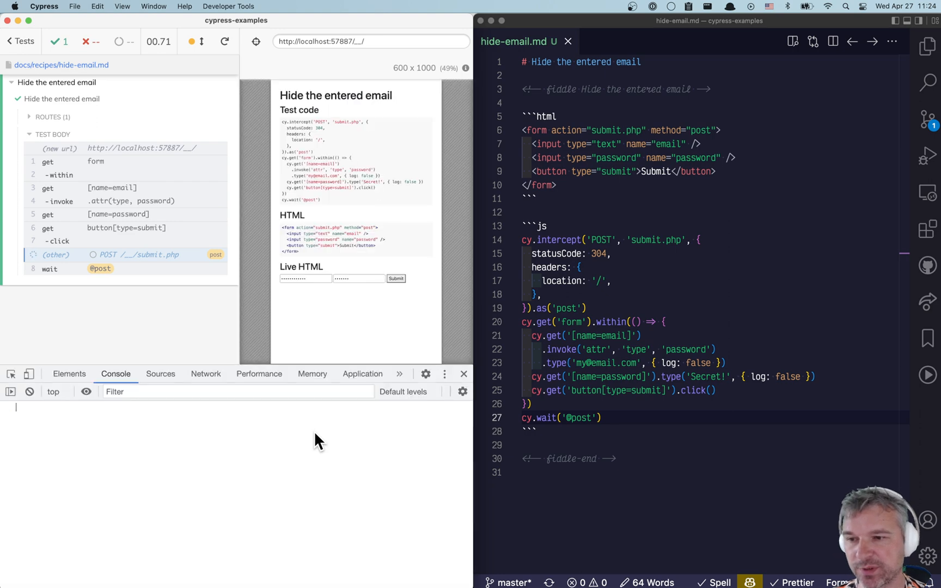
pyautogui.click(99, 268)
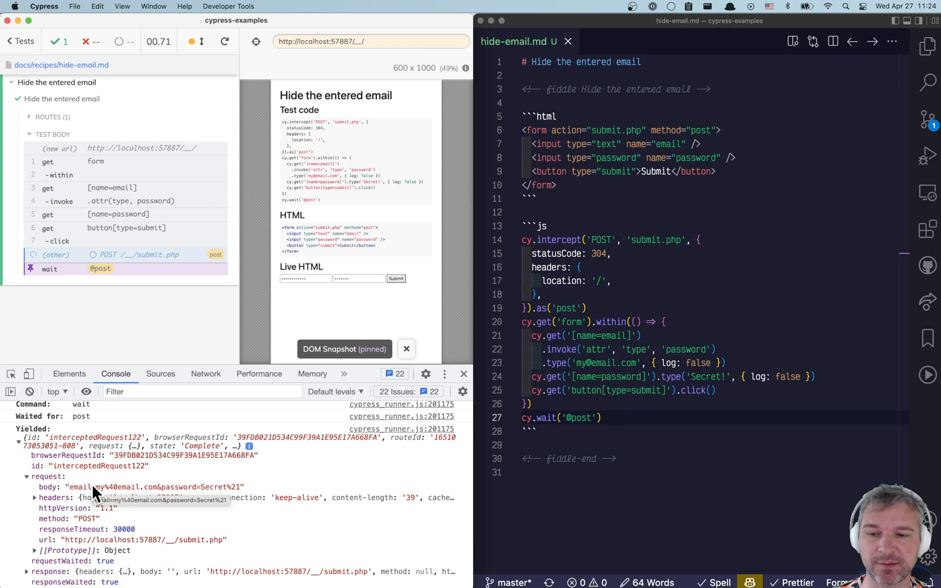
pyautogui.write('.its')
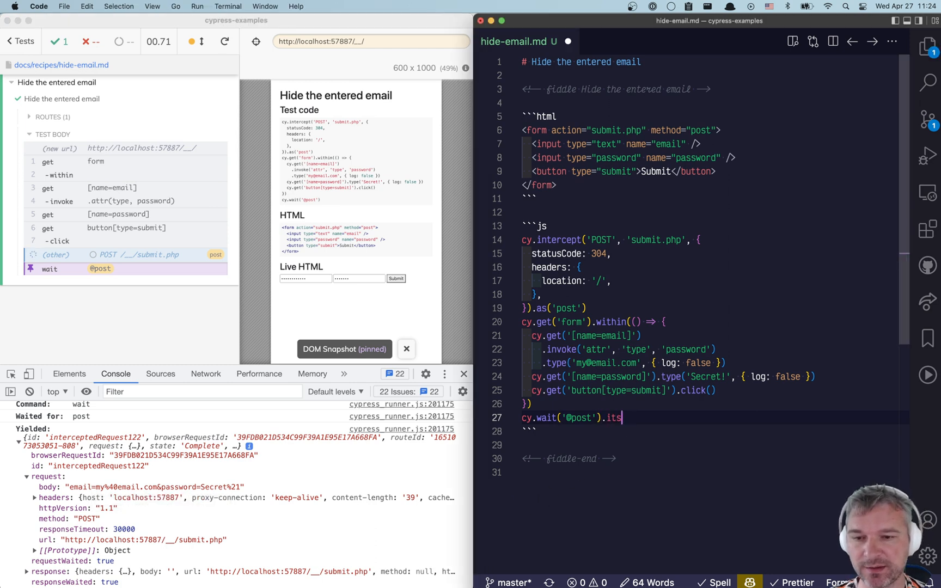
pyautogui.write("('response.body')")
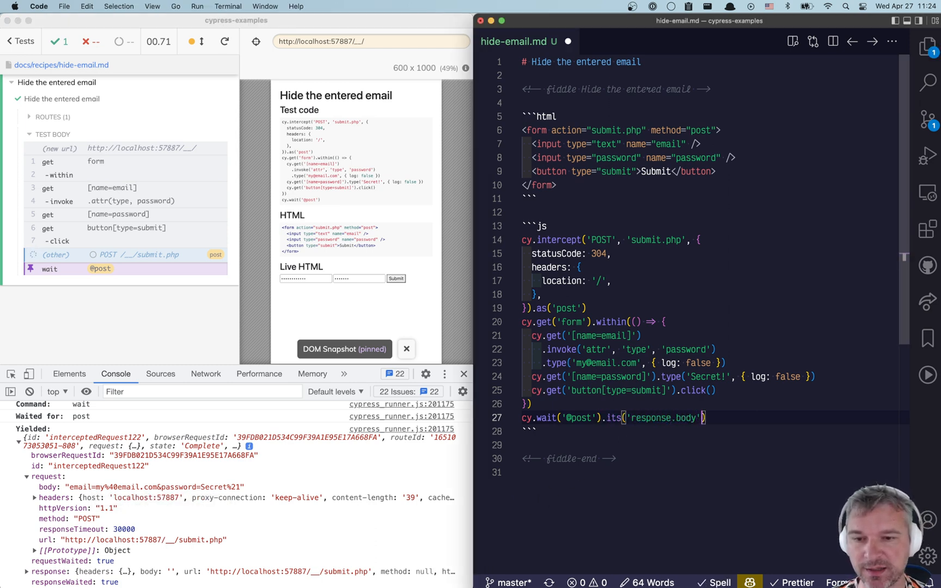
pyautogui.write(".should('ib")
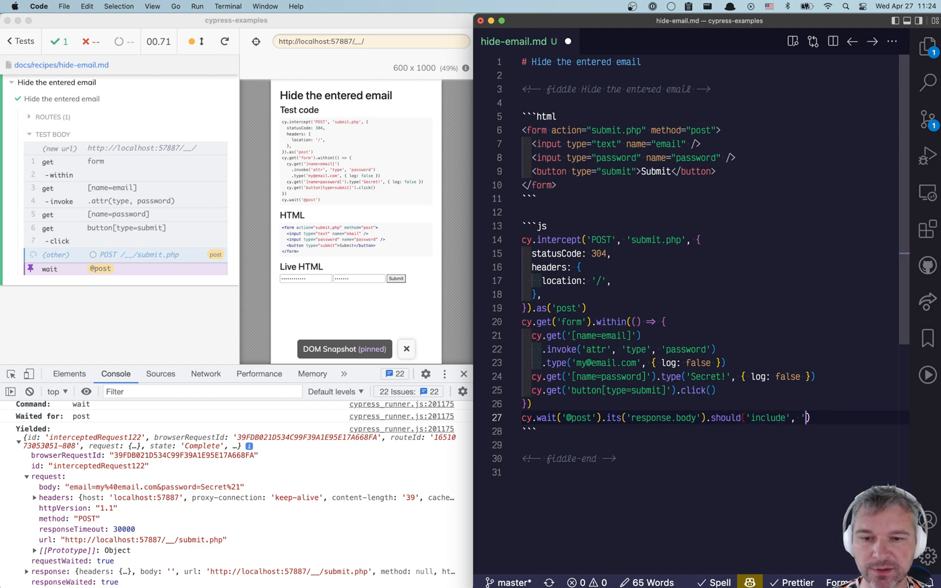
pyautogui.write("my@email.com'))")
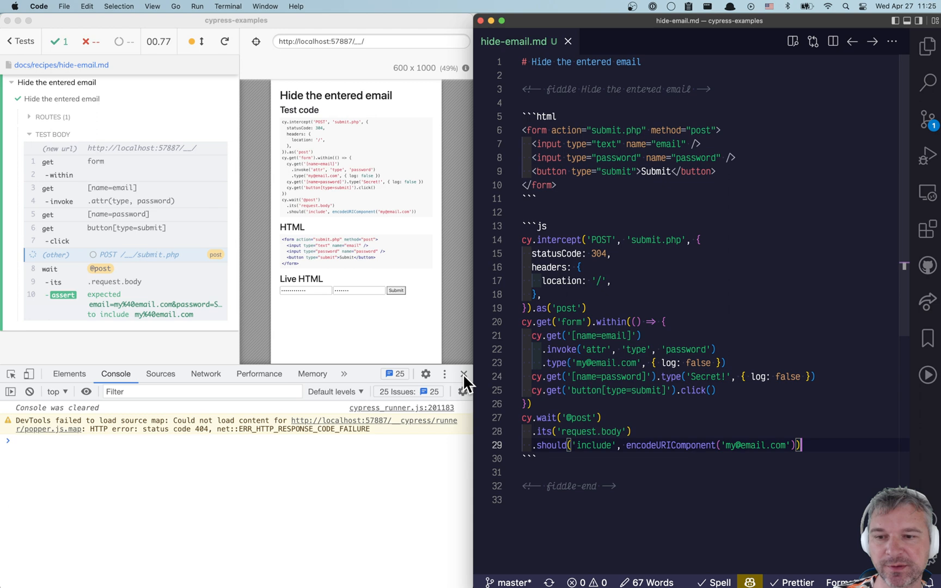
pyautogui.click(464, 373)
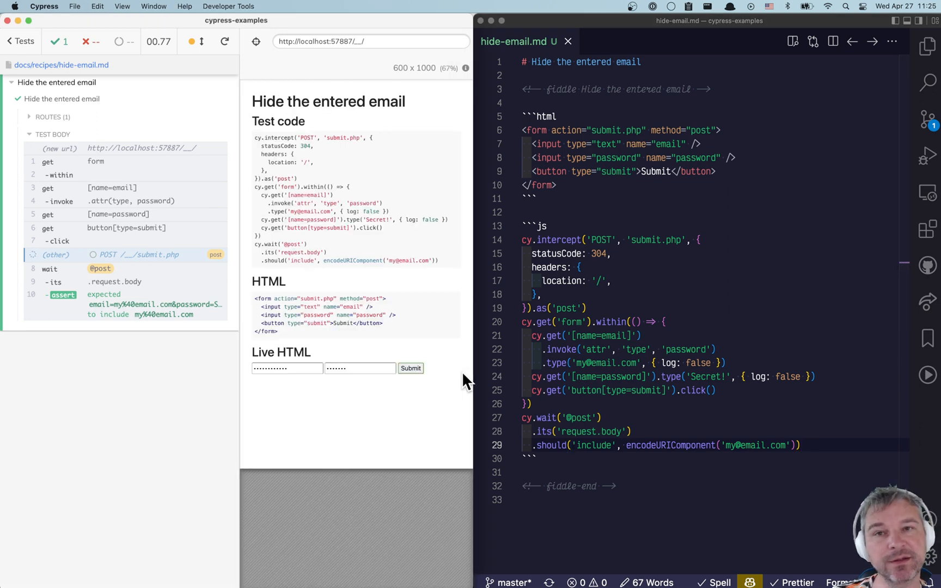
pyautogui.moveTo(326, 427)
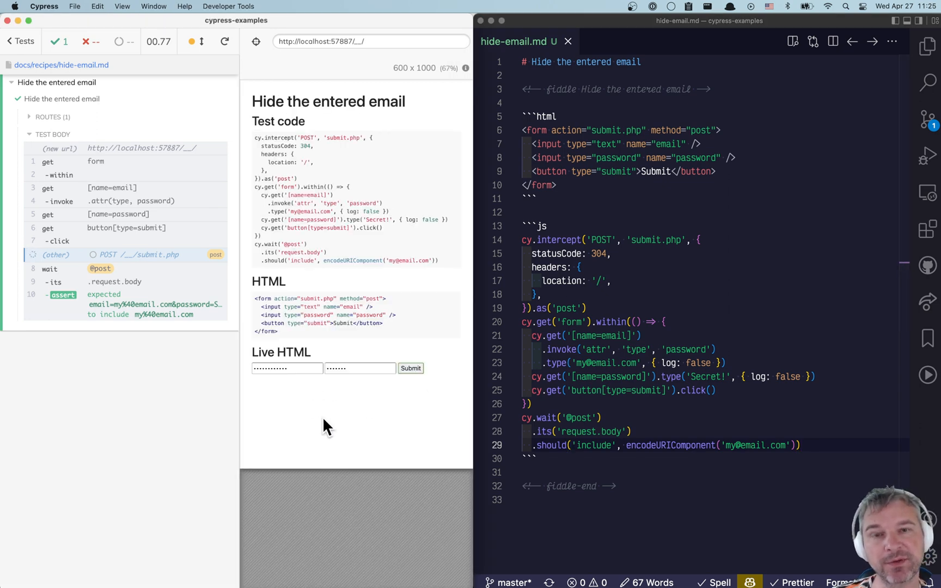